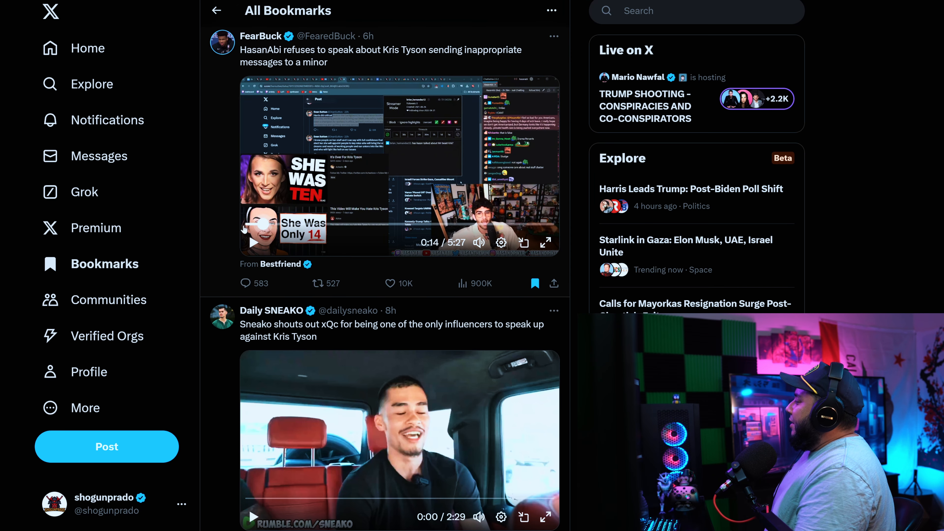
Step: Play the bookmarked FearBuck video about HasanAbi and Kris Tyson, pausing it around 1:07
click(253, 243)
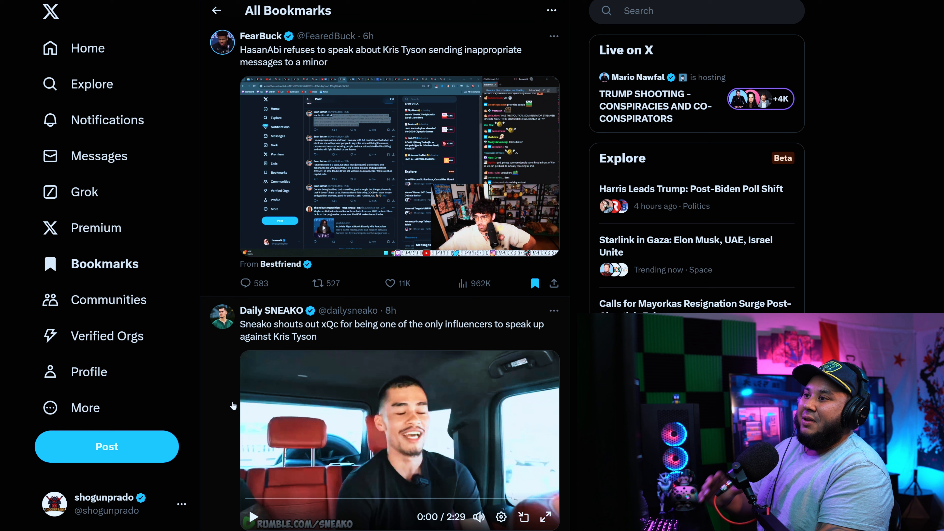
mouse_move(255, 244)
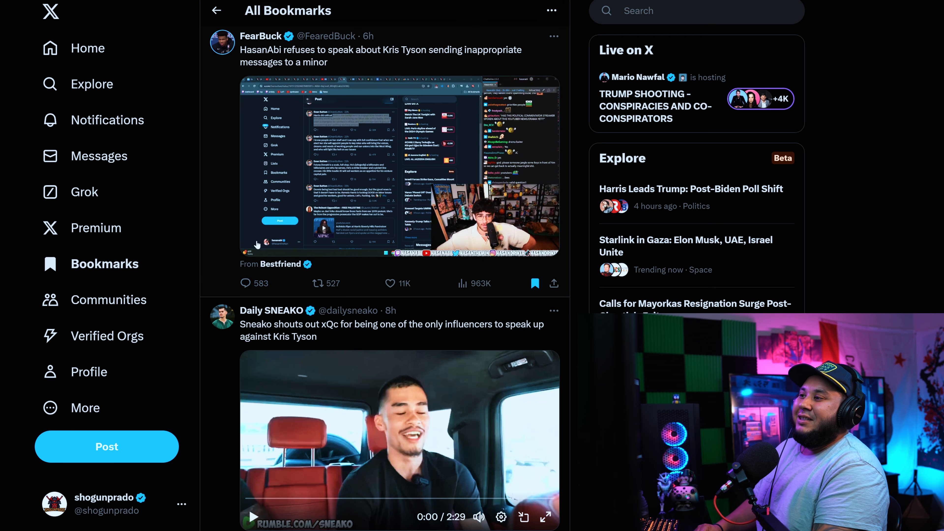
click(254, 244)
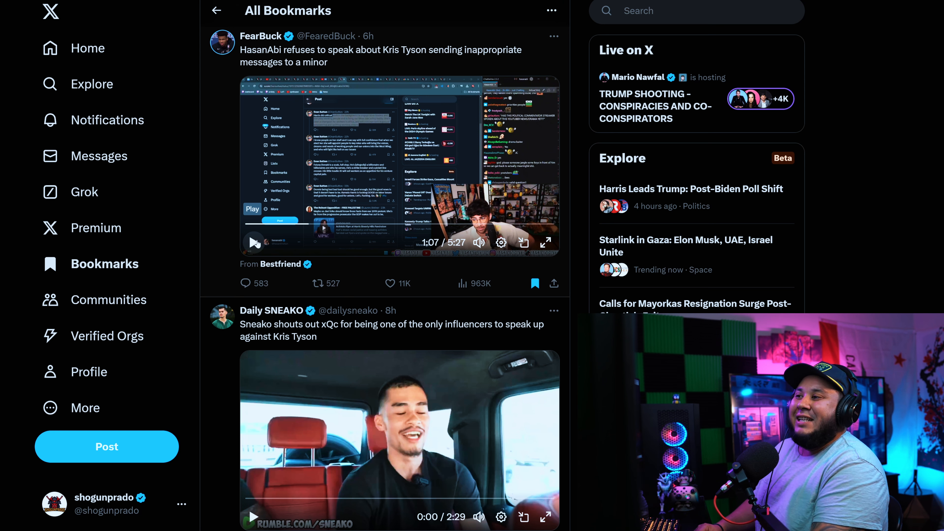
Step: Resume the FearBuck clip from 1:07 so it plays on toward 2:02 of 5:27
click(253, 242)
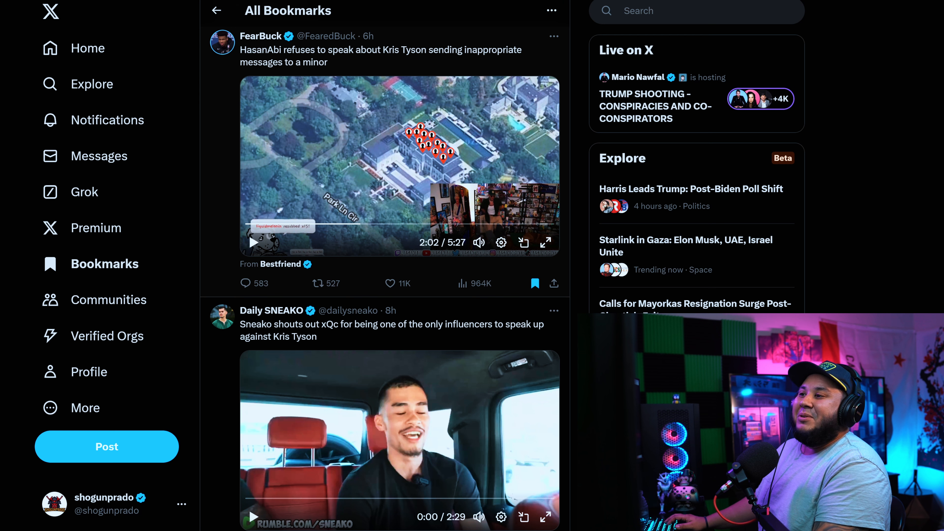
Step: Resume the FearBuck clip from about 2:02 so playback continues past the two-minute mark
click(478, 242)
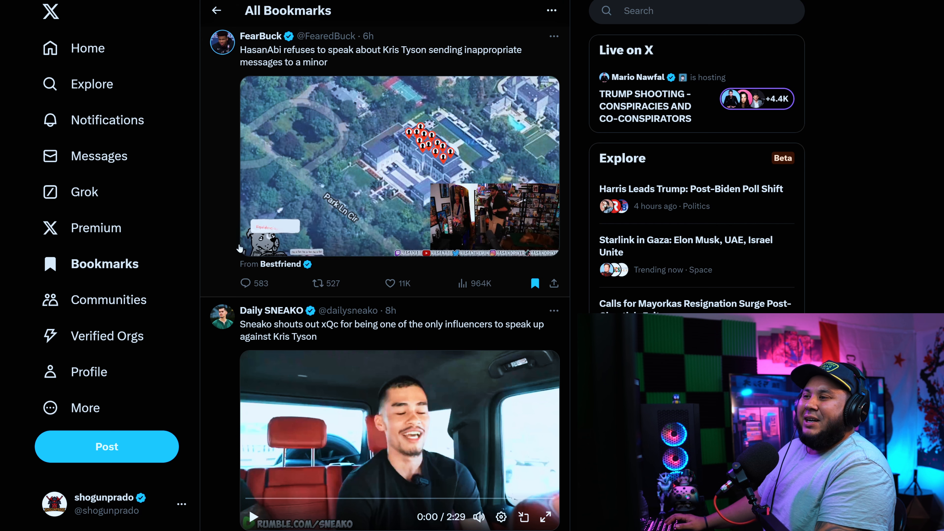
click(249, 243)
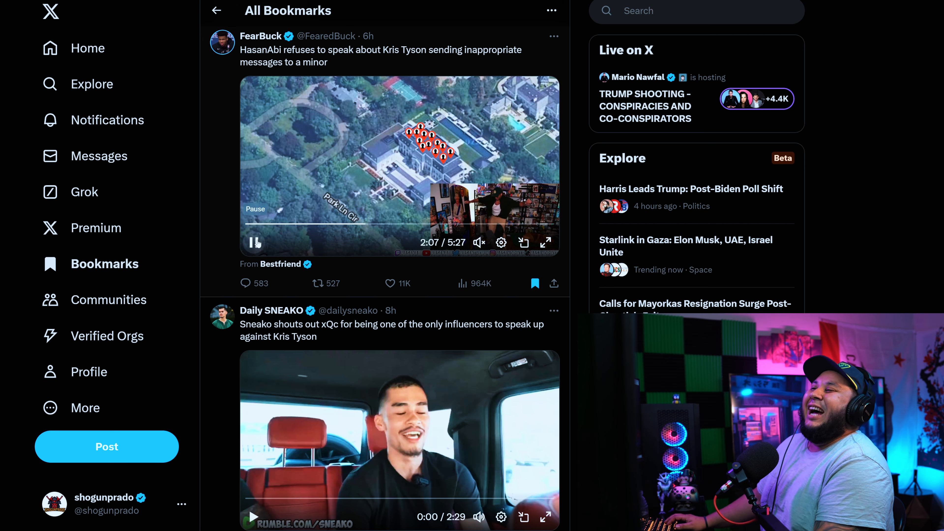